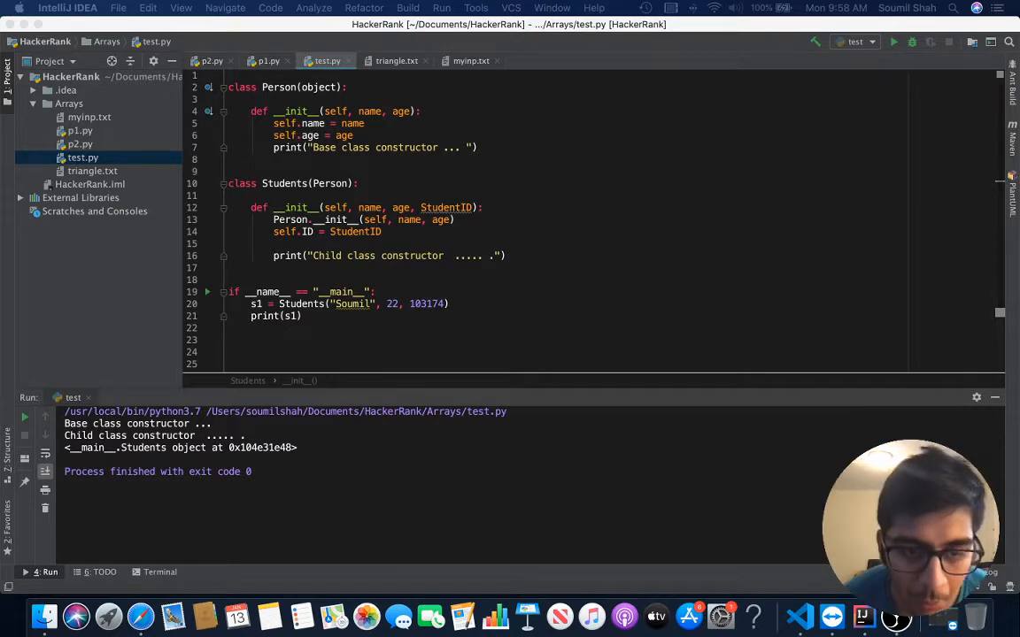
mouse_move(560, 311)
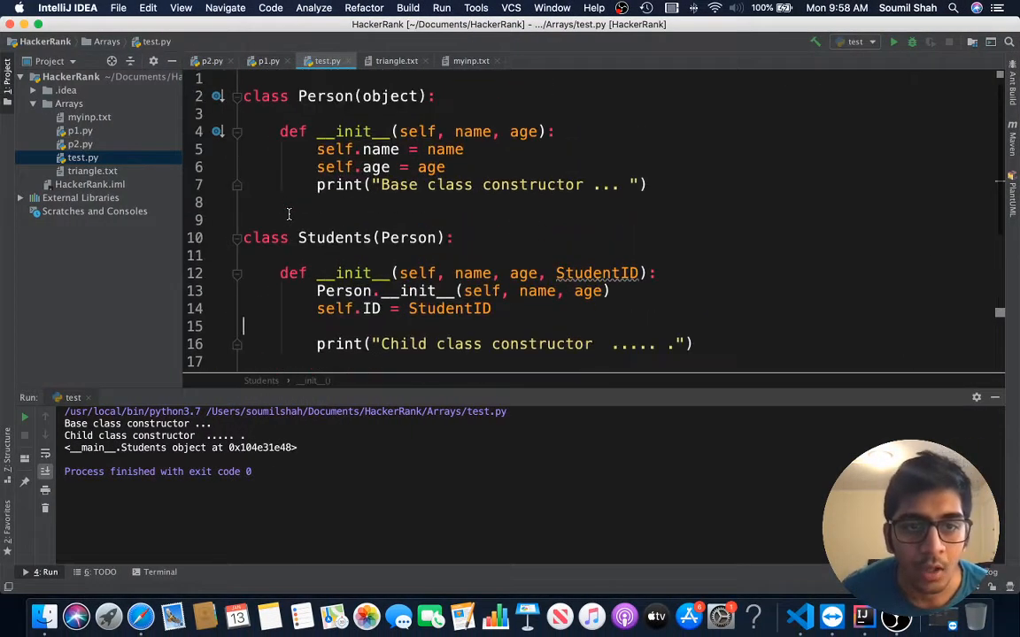
Highlight the base print, Students class, its constructor, Person constructor call and student ID line.
double_click(324, 96)
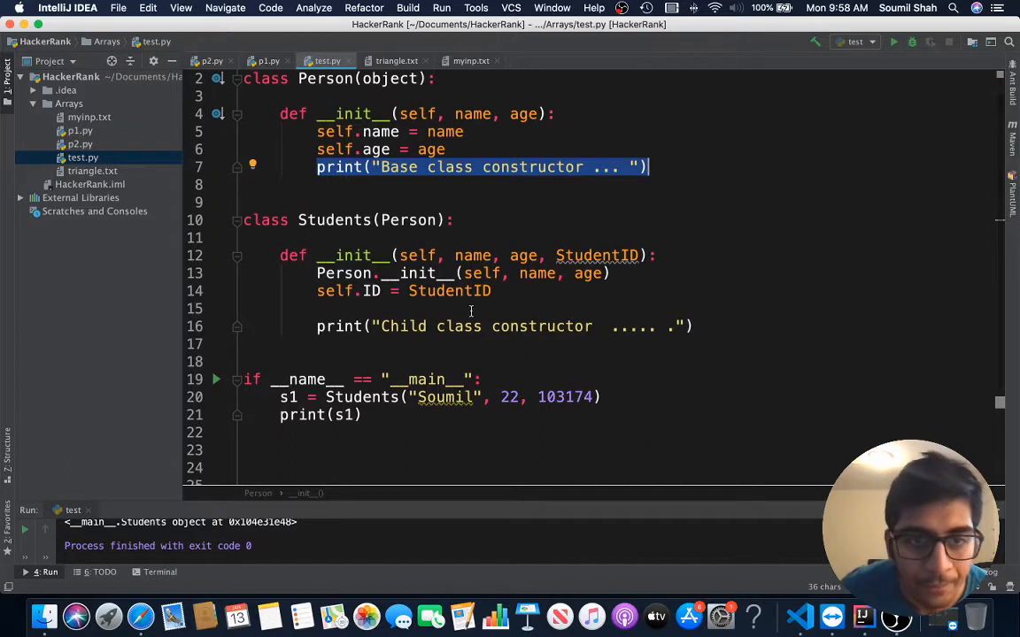
double_click(334, 220)
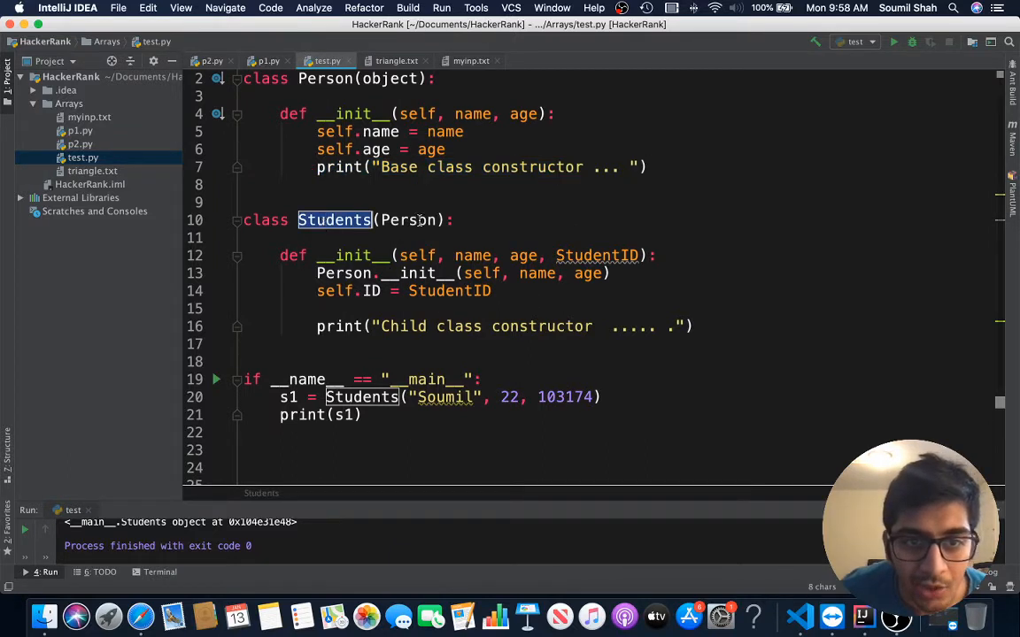
double_click(347, 256)
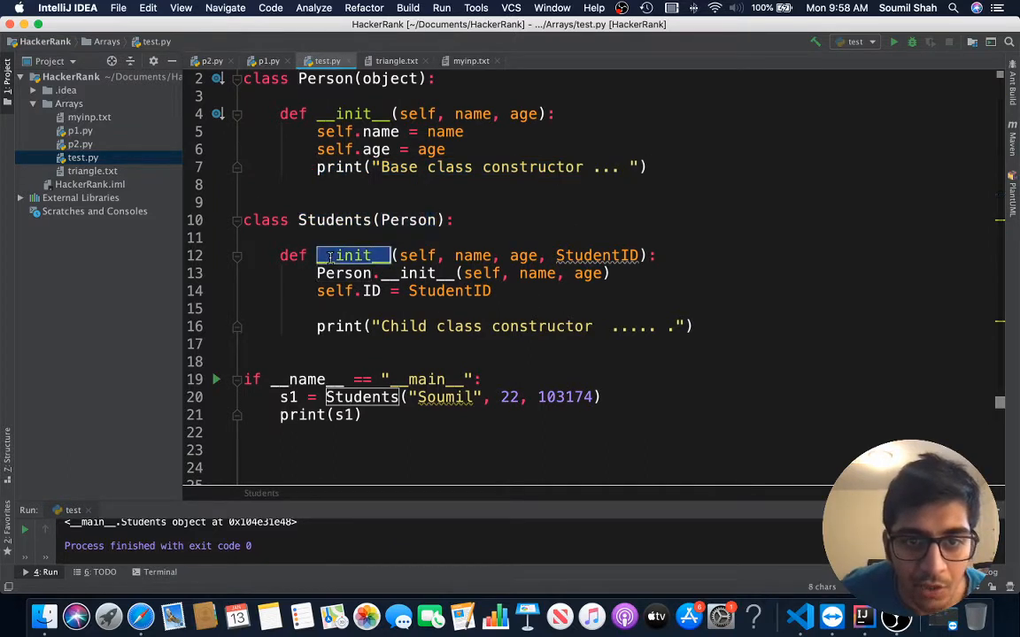
double_click(344, 272)
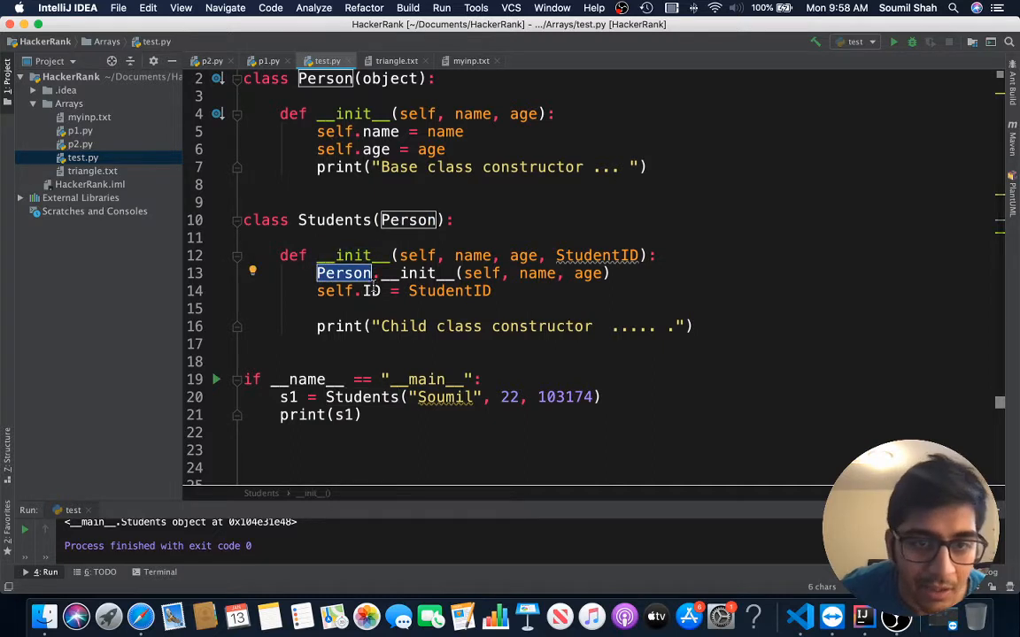
double_click(416, 272)
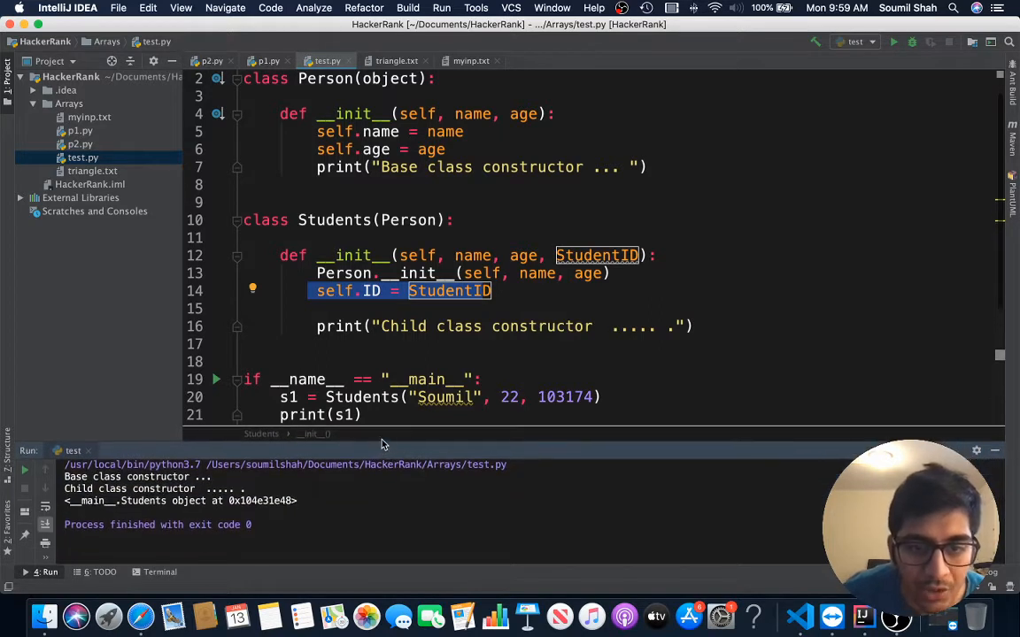
Scroll through test.py and highlight StudentID in the ID assignment.
scroll(down, 3)
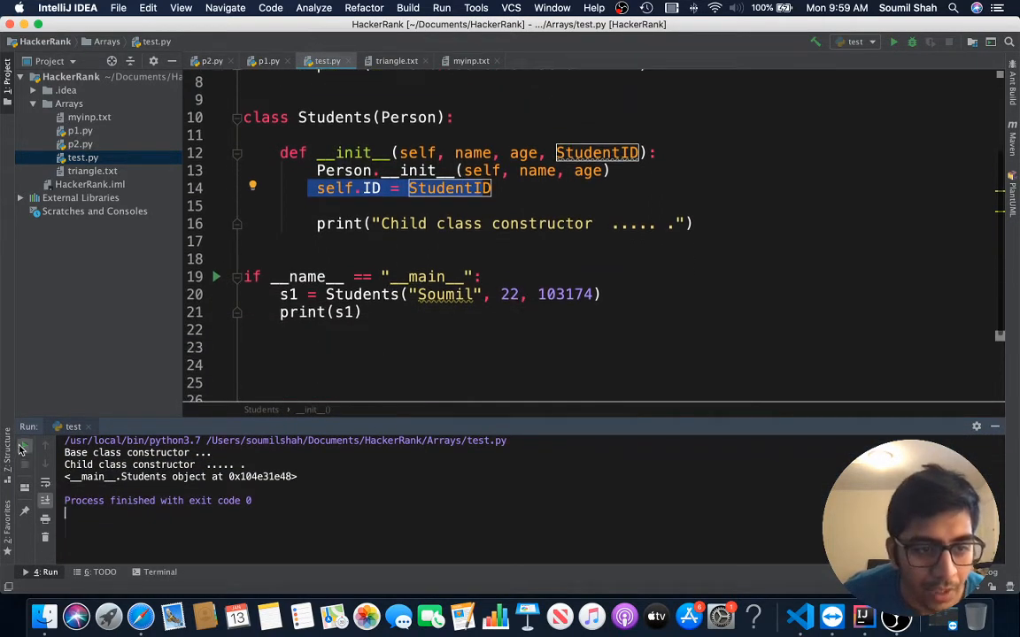
scroll(up, 3)
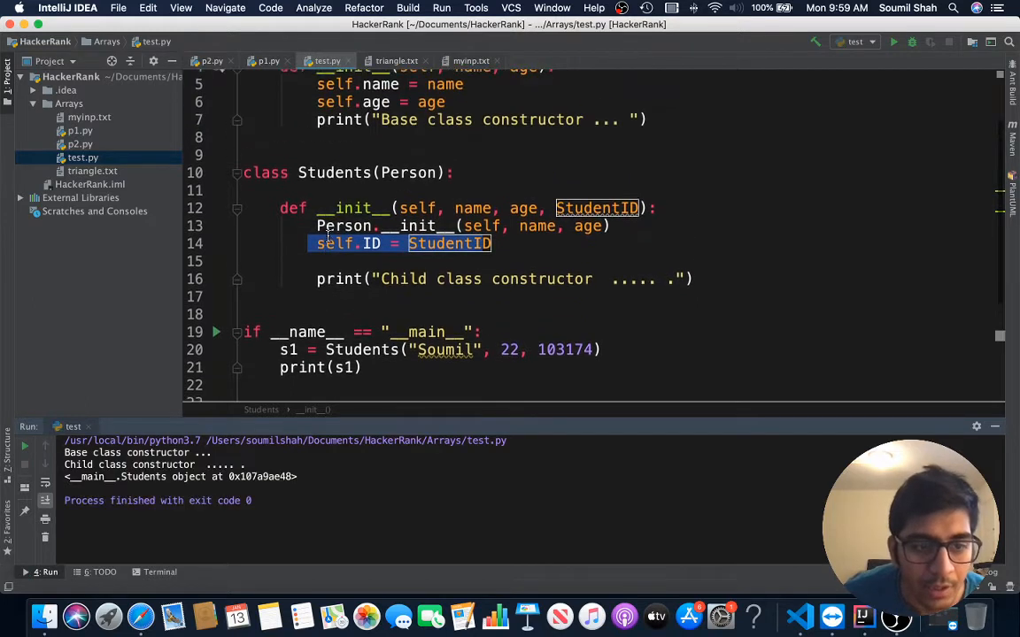
scroll(up, 3)
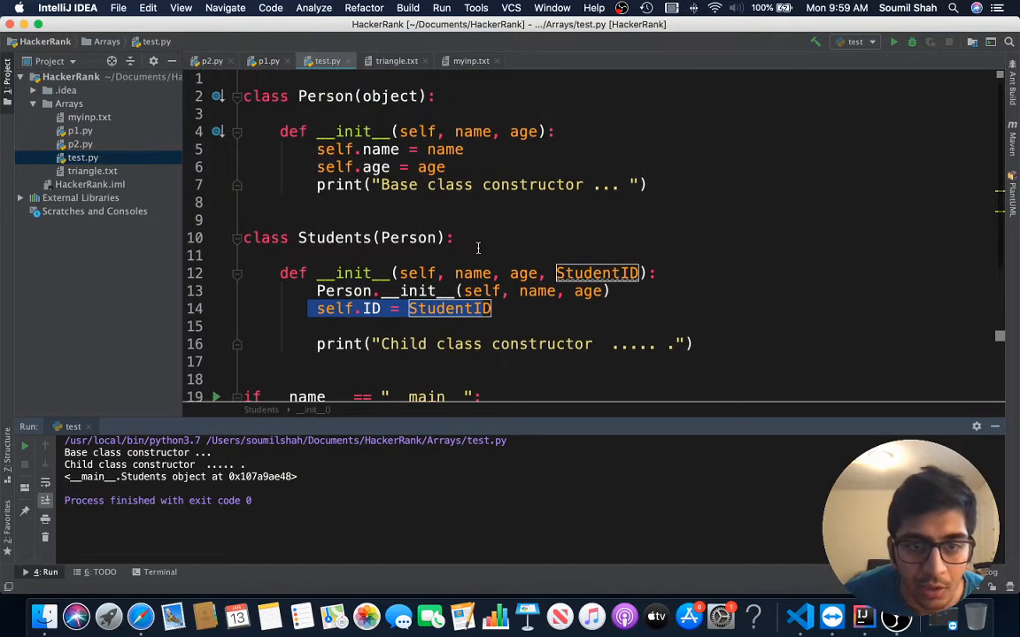
double_click(344, 290)
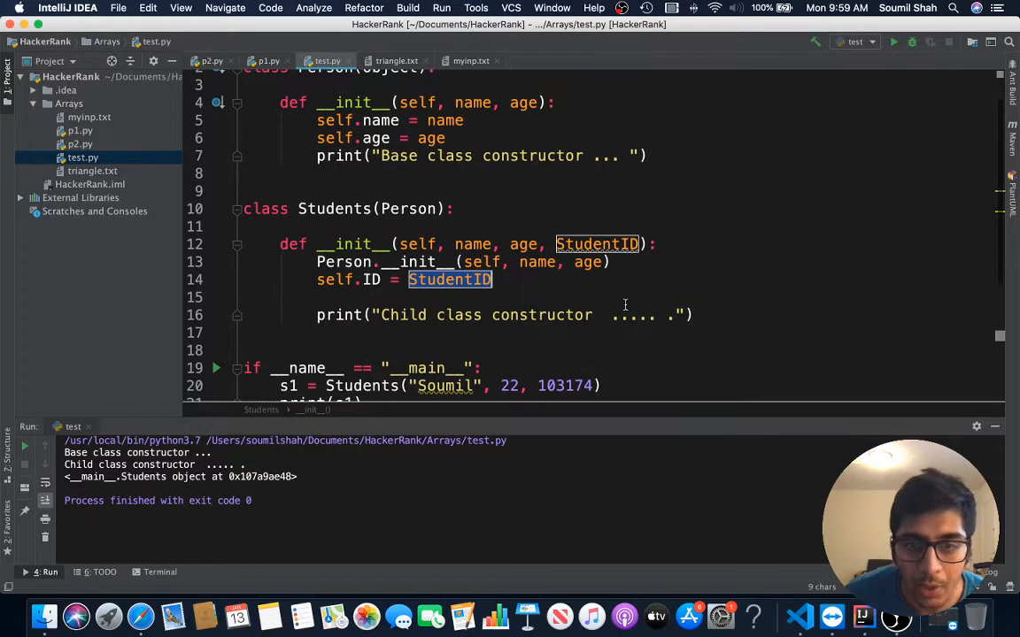
mouse_move(497, 347)
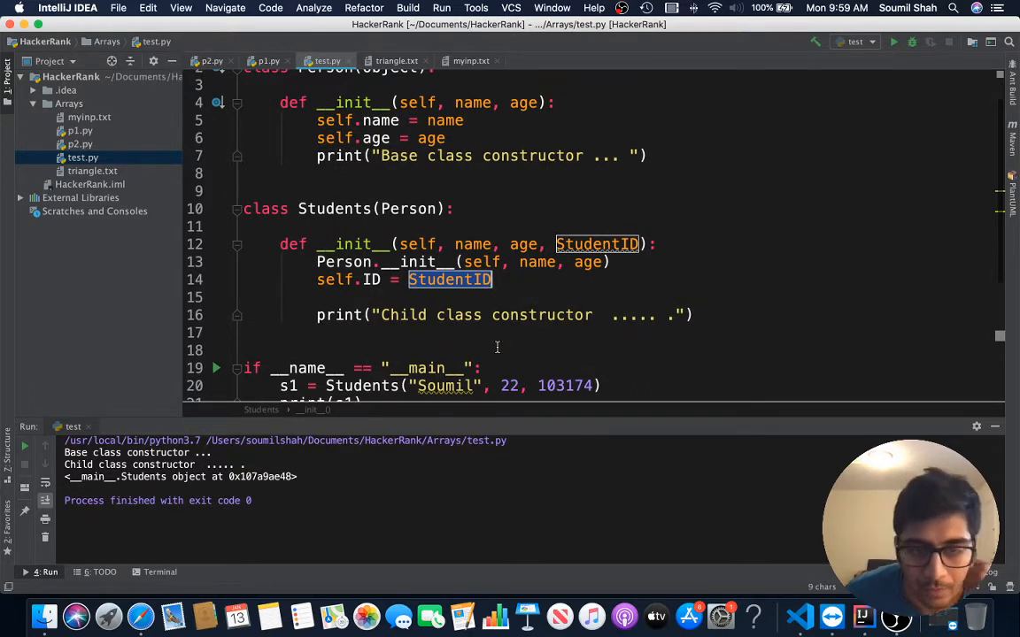
scroll(down, 3)
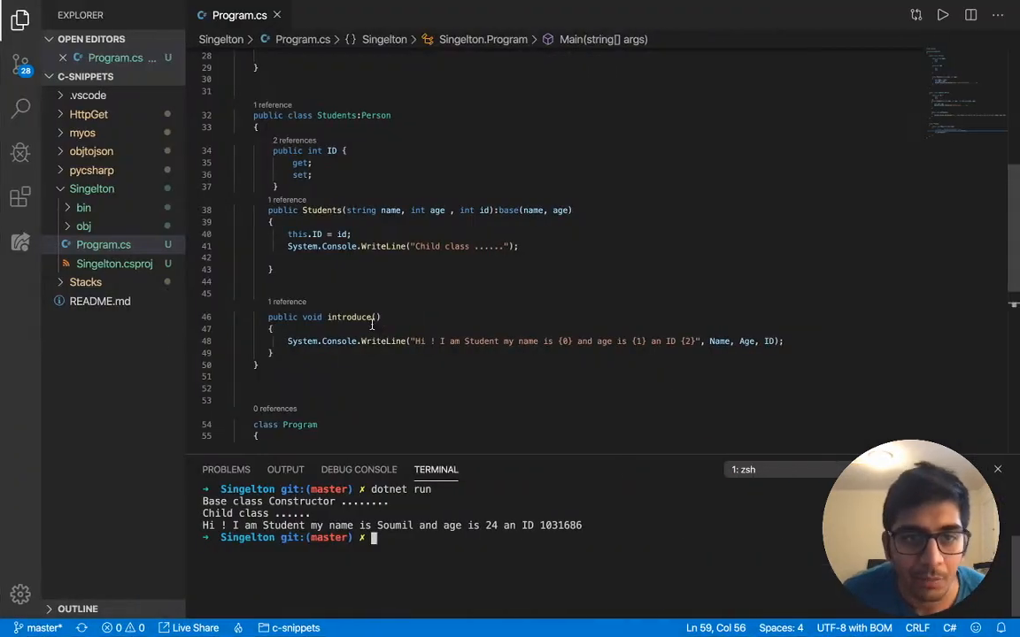
Scroll Program.cs to the C# Person class, closing the Name references preview, and examine Name and Age.
scroll(up, 3)
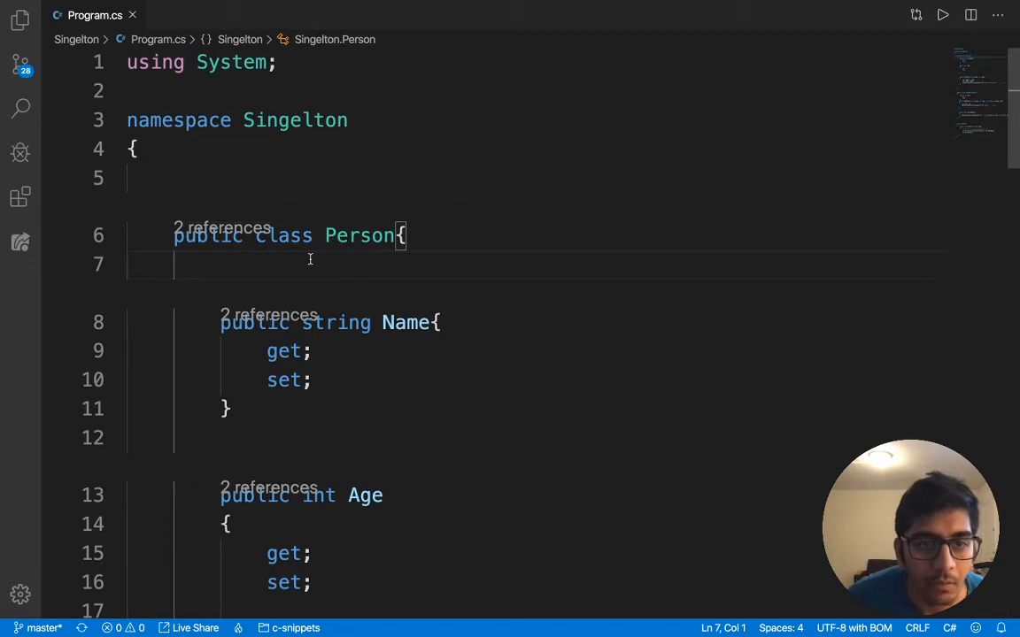
scroll(down, 3)
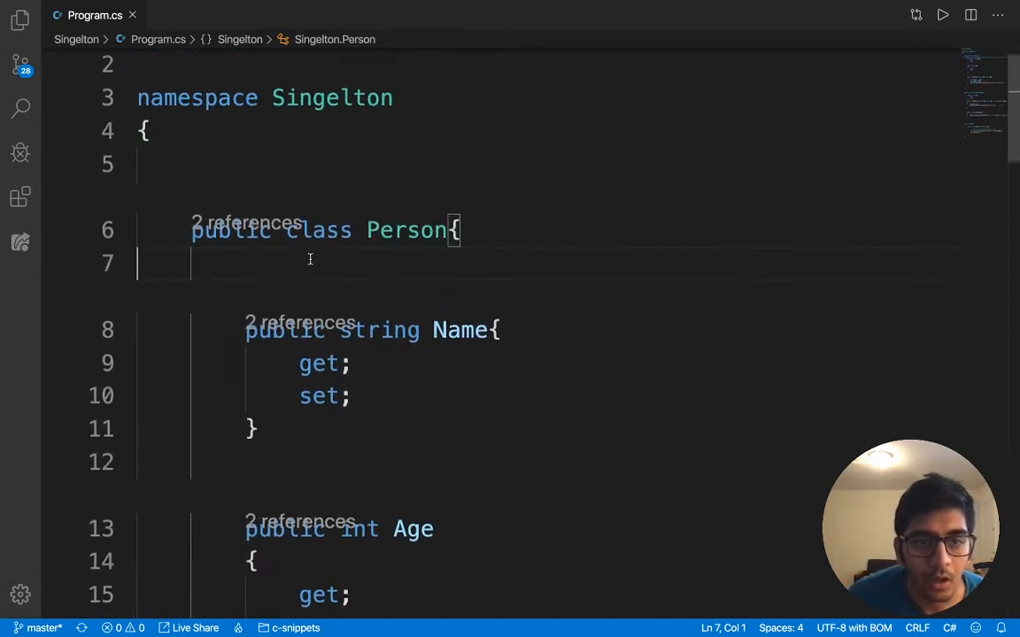
scroll(down, 3)
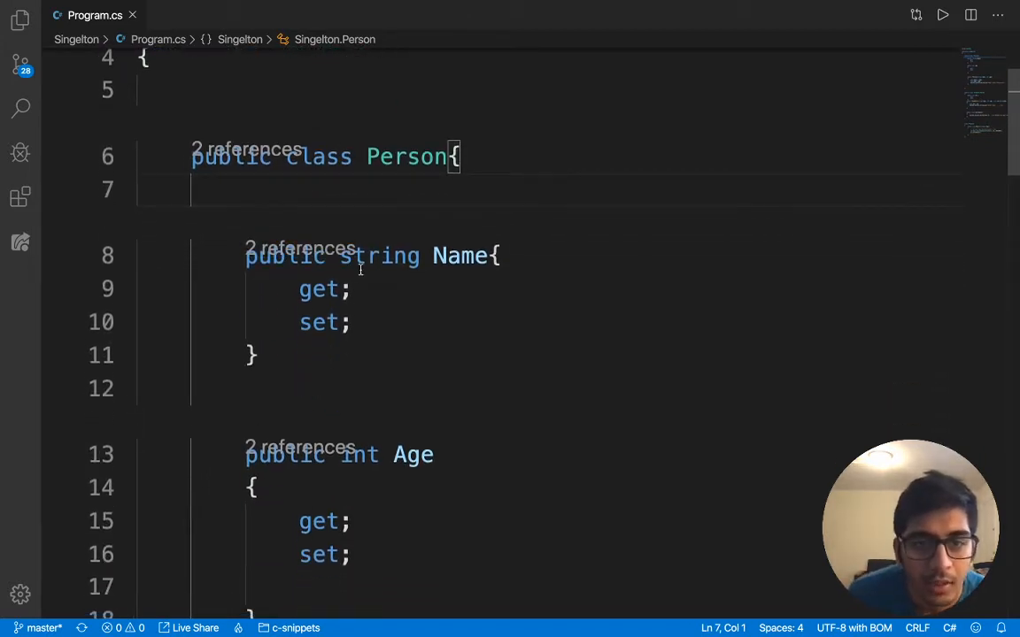
mouse_move(345, 250)
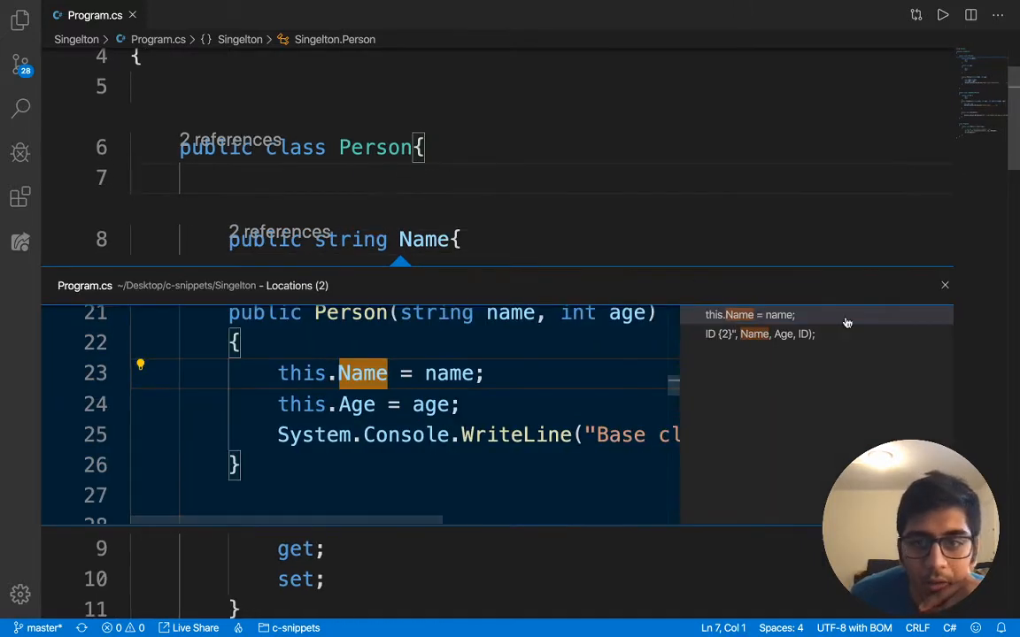
click(944, 285)
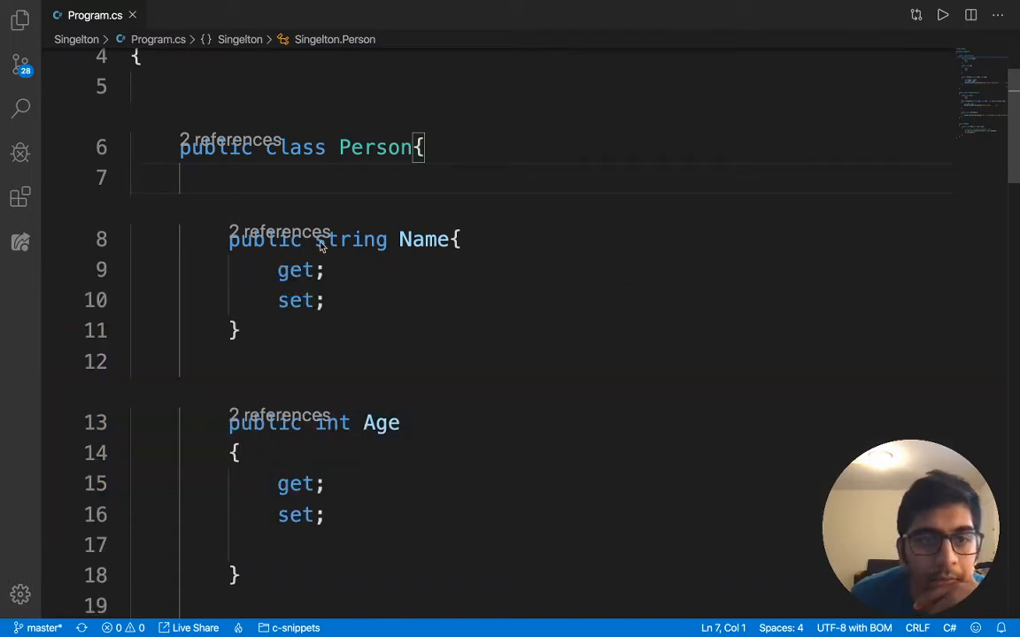
mouse_move(346, 265)
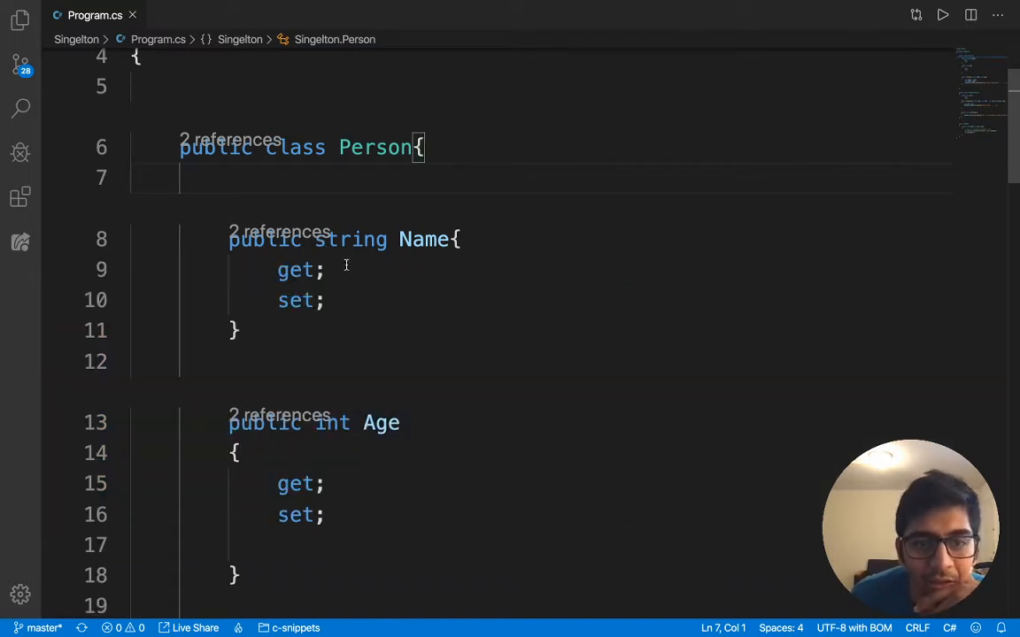
drag(228, 239, 239, 330)
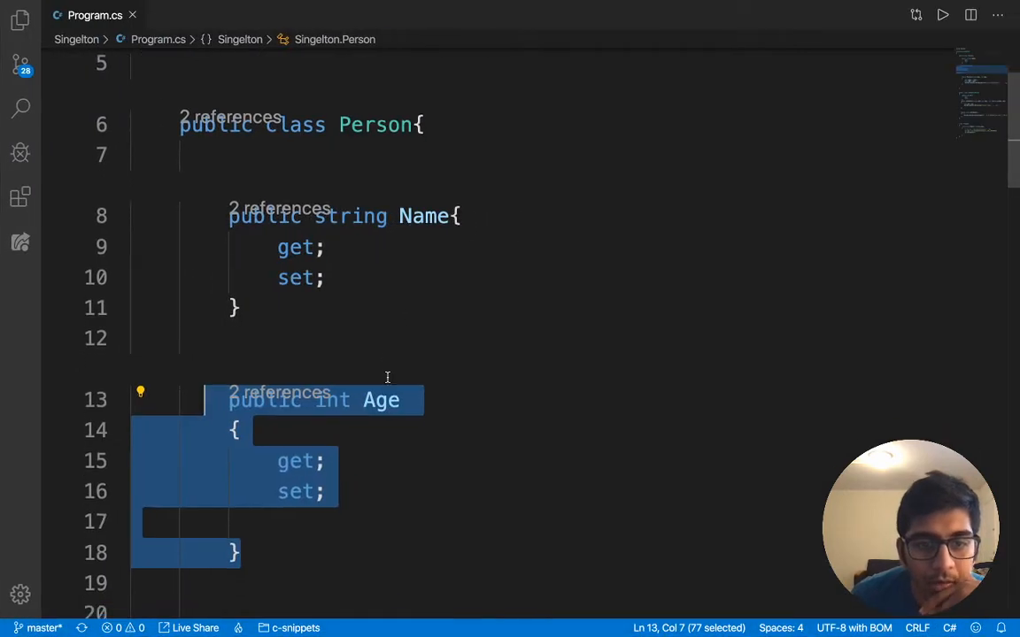
scroll(down, 3)
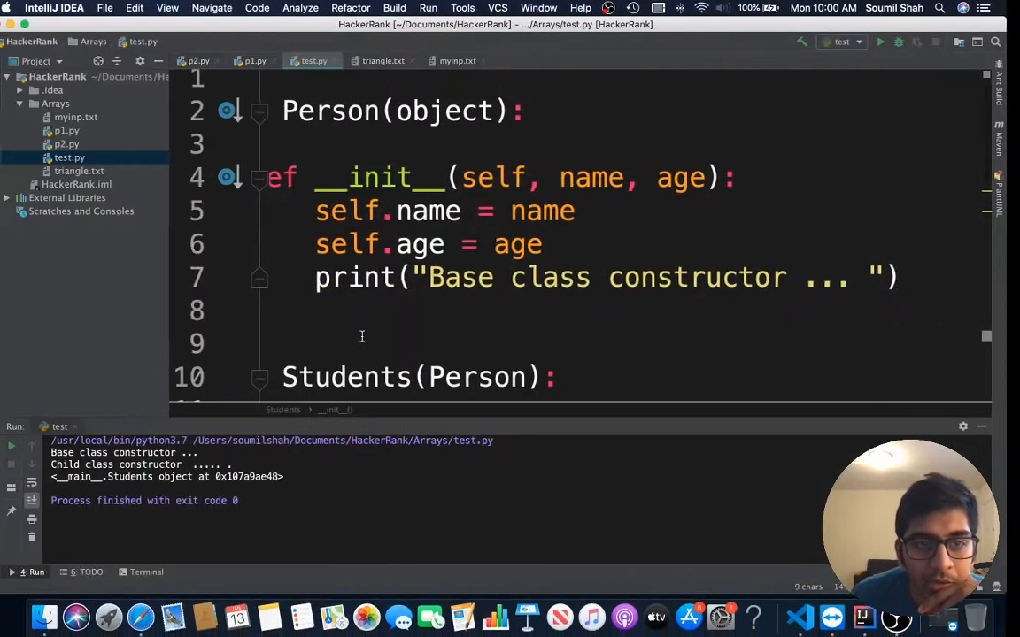
double_click(505, 177)
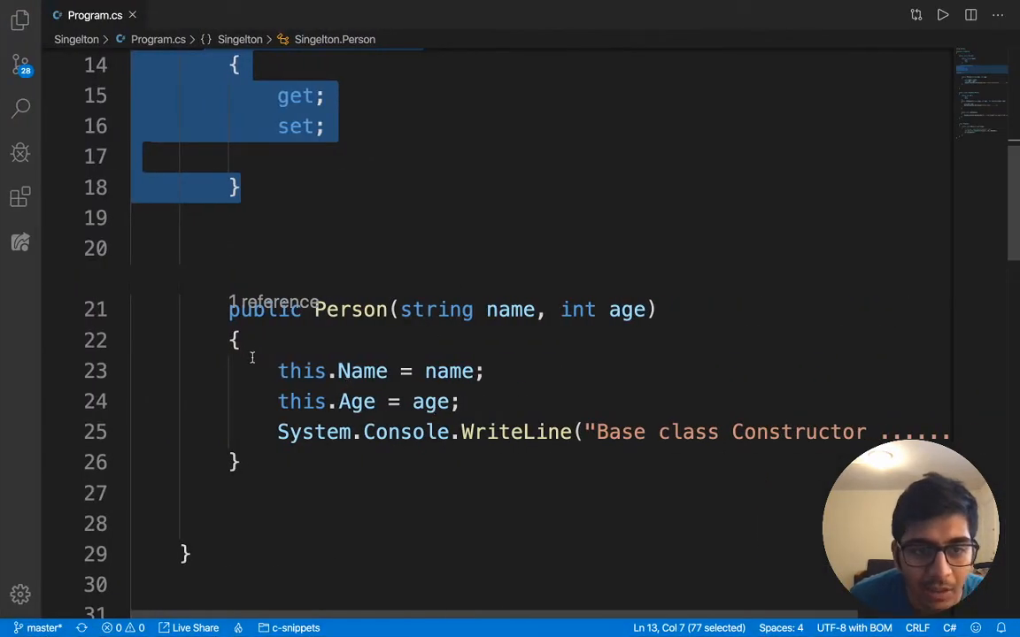
double_click(350, 309)
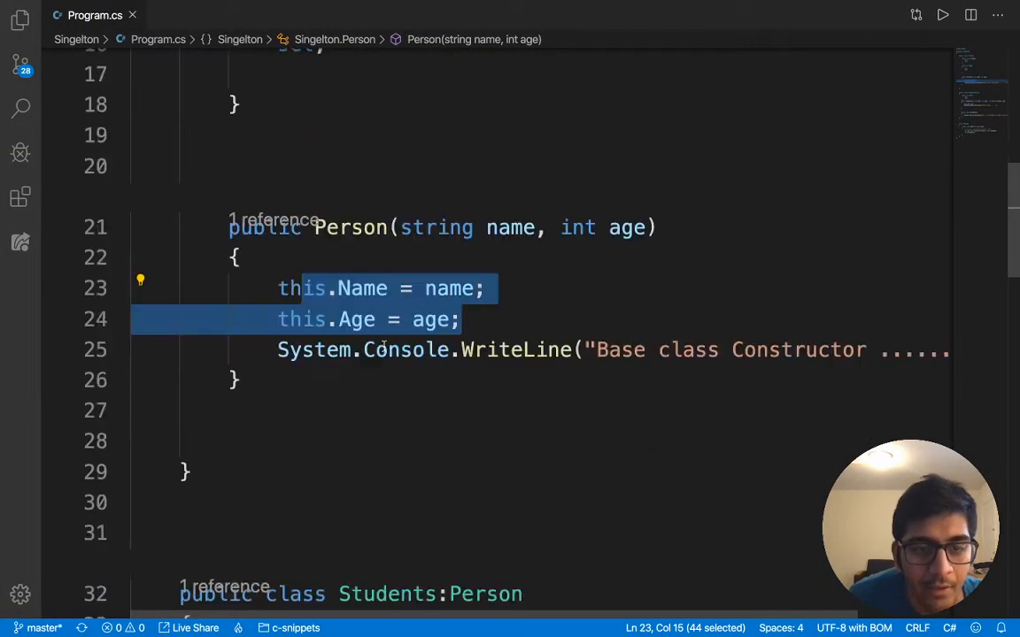
scroll(down, 3)
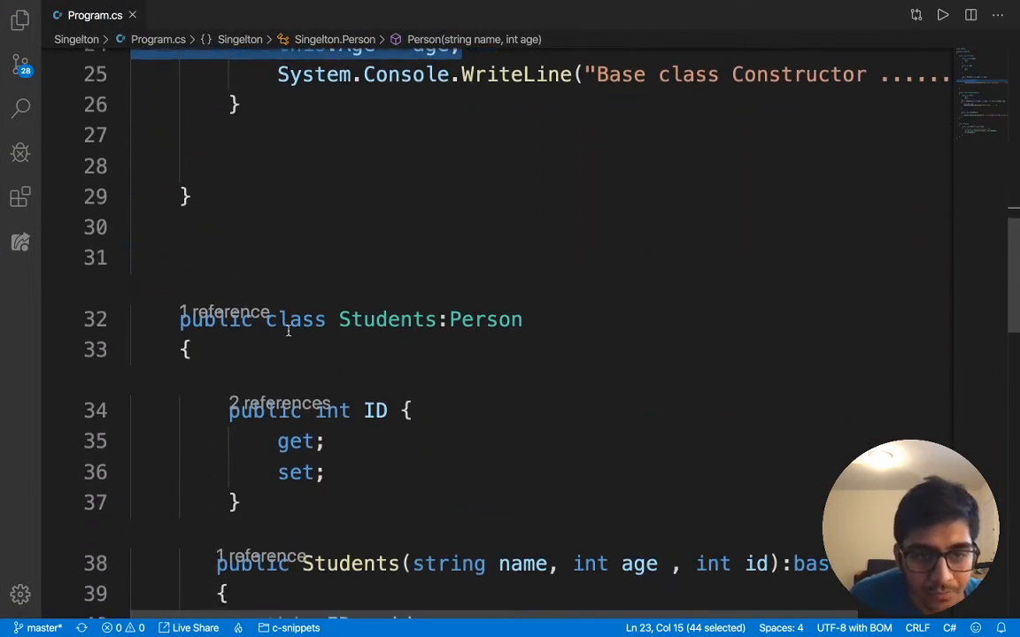
double_click(485, 319)
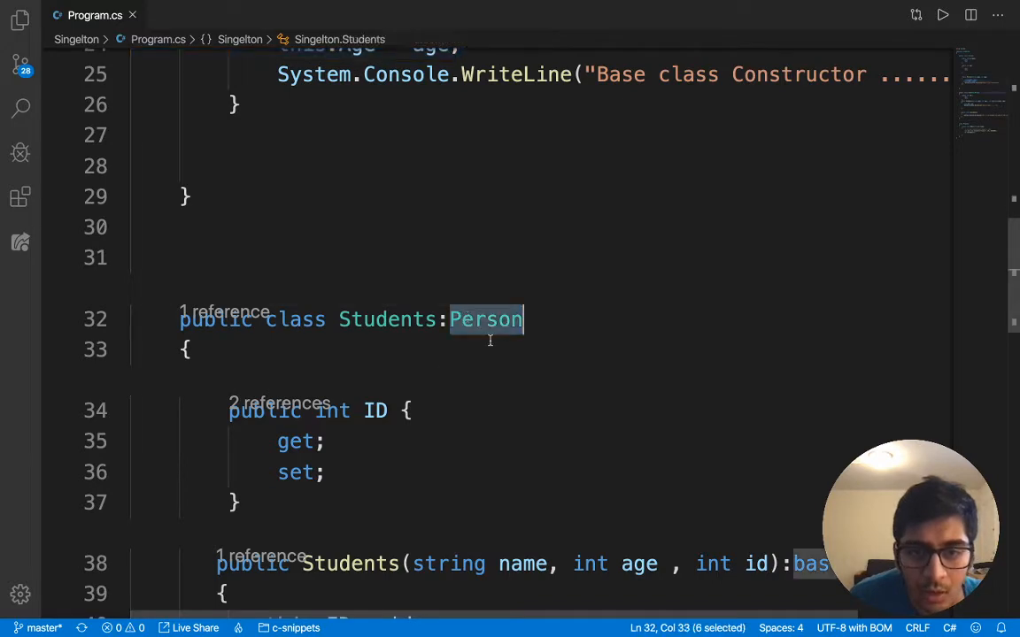
mouse_move(486, 320)
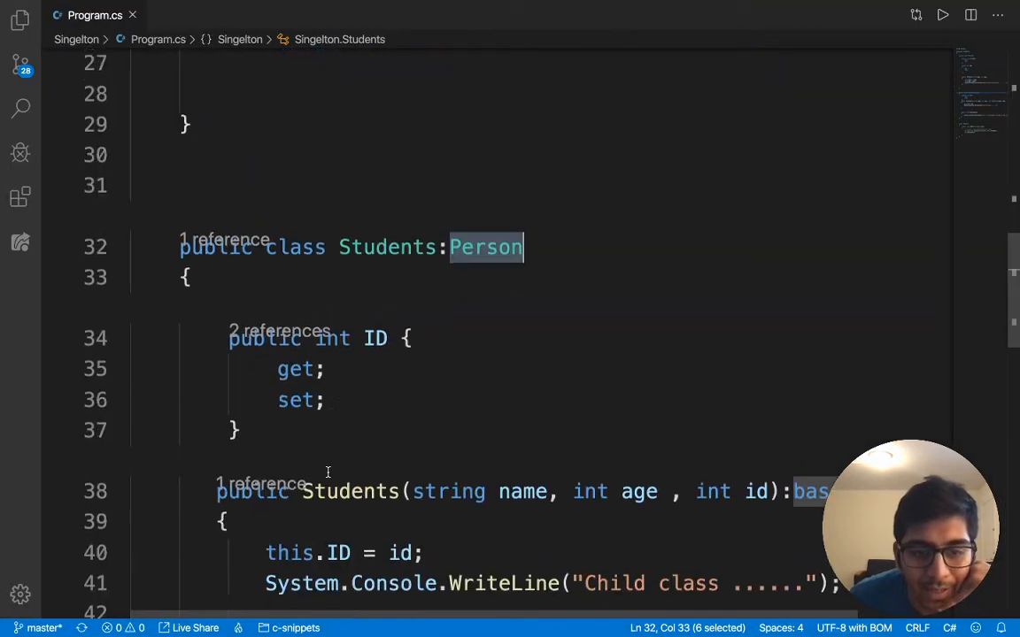
scroll(down, 3)
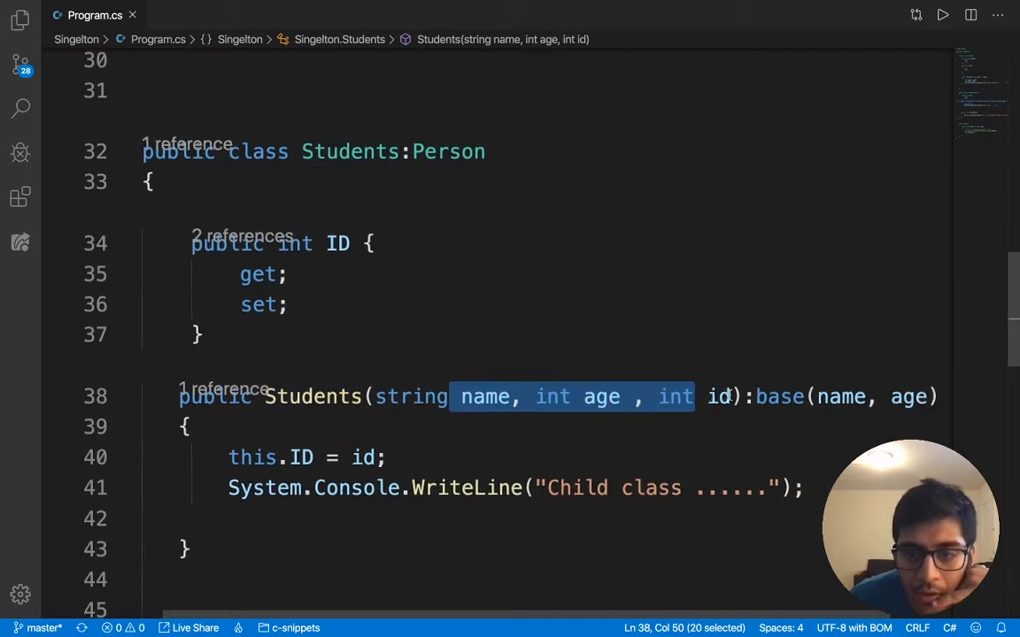
scroll(up, 3)
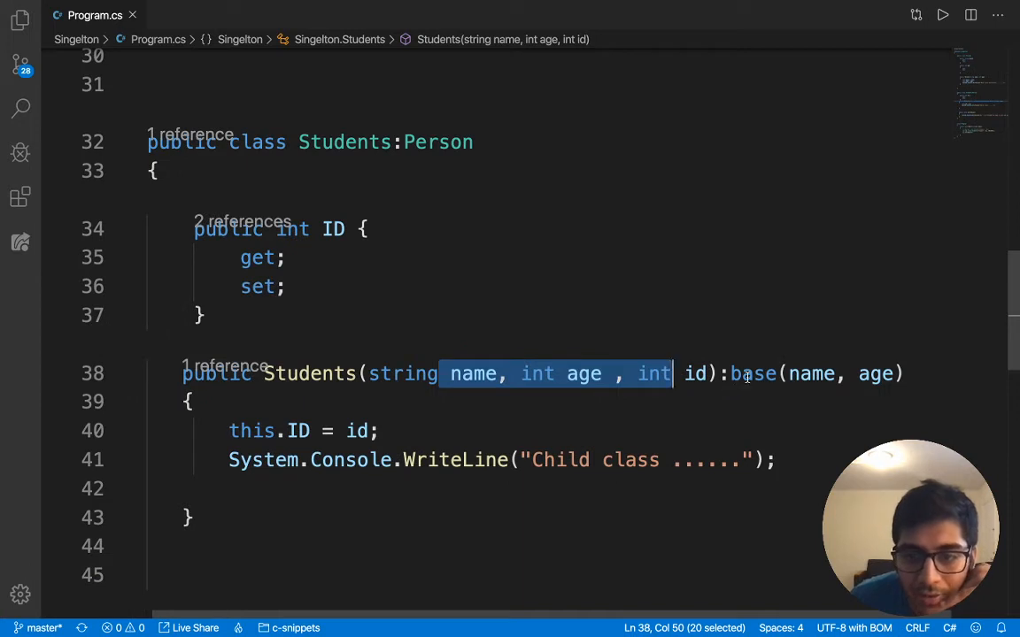
double_click(752, 373)
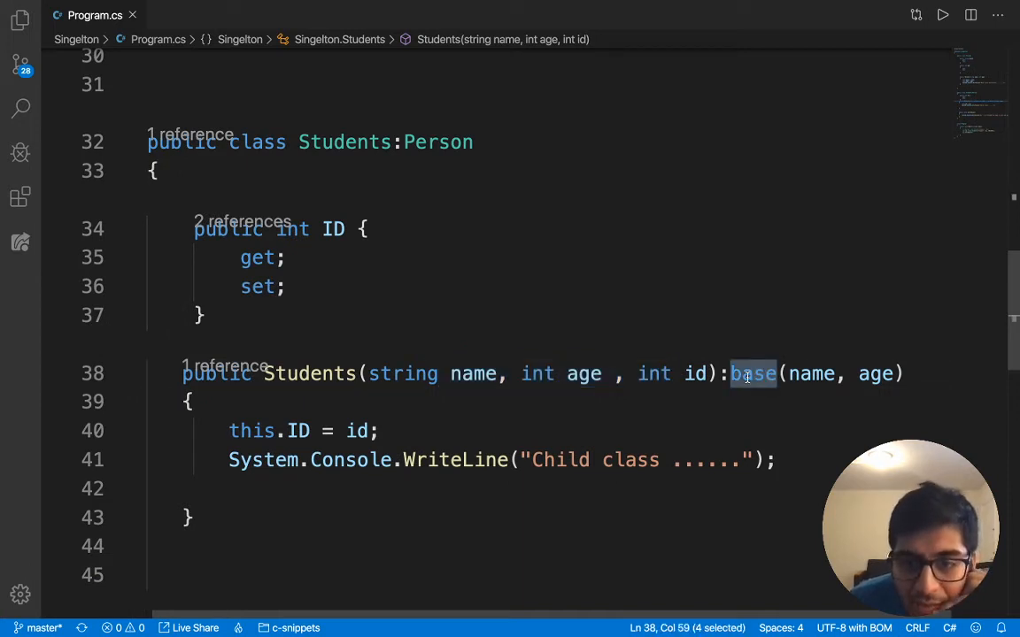
double_click(812, 374)
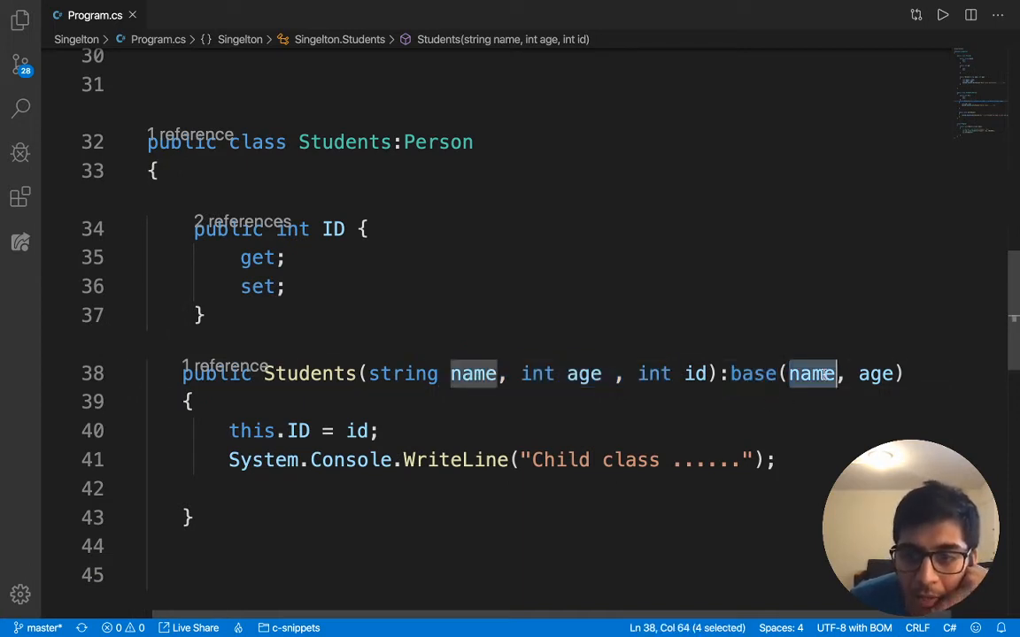
double_click(583, 374)
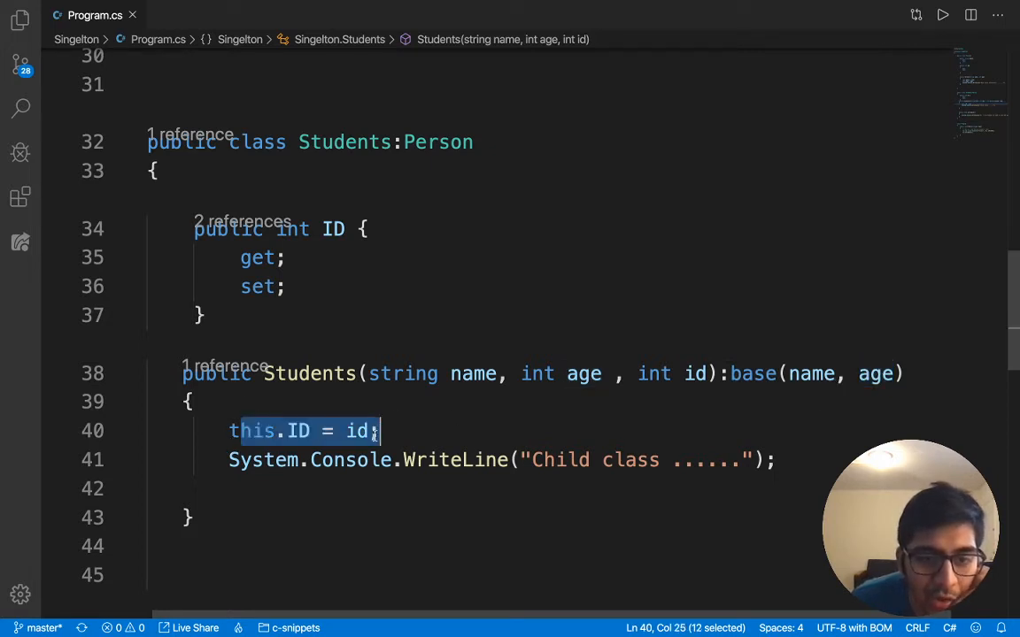
mouse_move(520, 437)
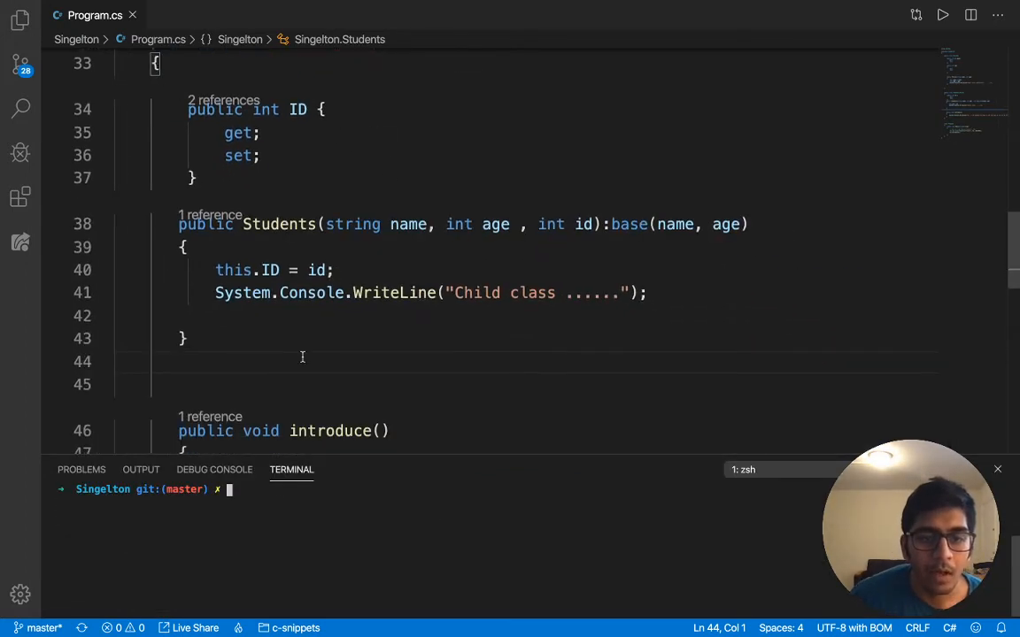
Run 'dotnet run' in the terminal, then scroll up to the introduce method.
scroll(down, 3)
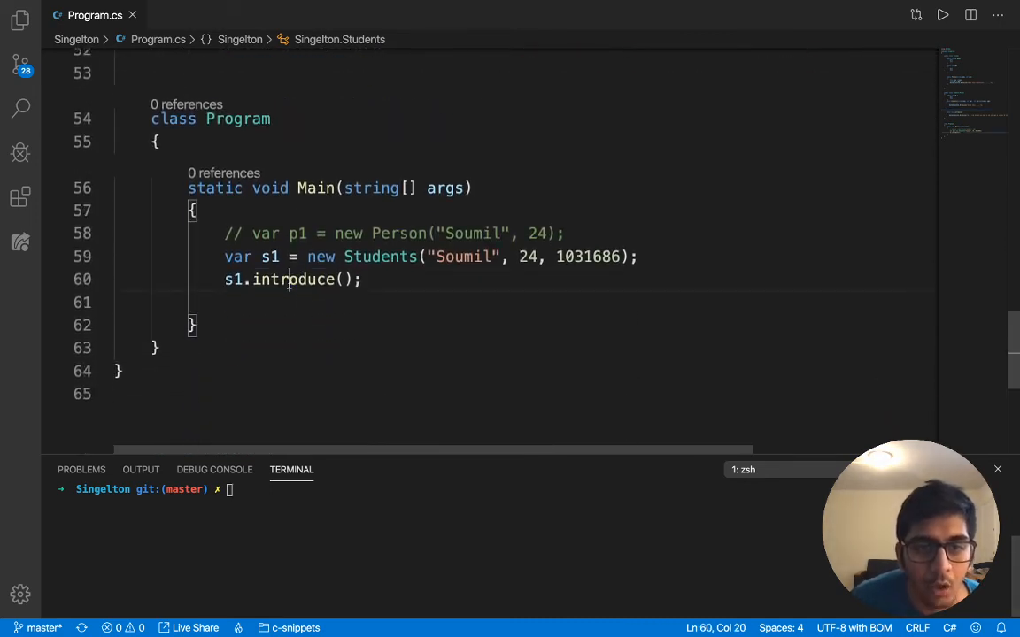
text(dotnet run)
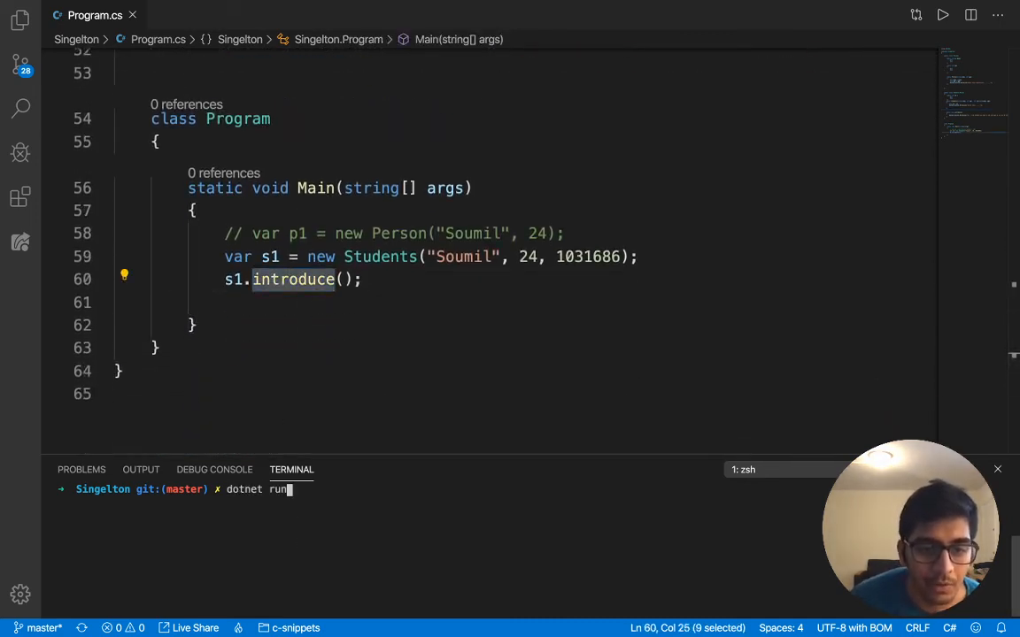
key(Return)
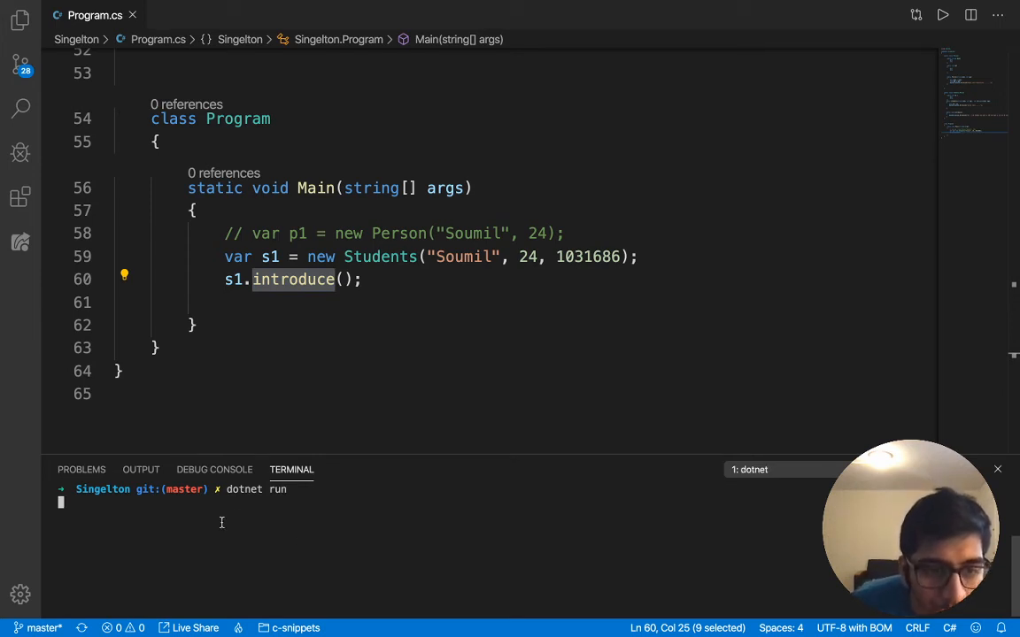
mouse_move(149, 547)
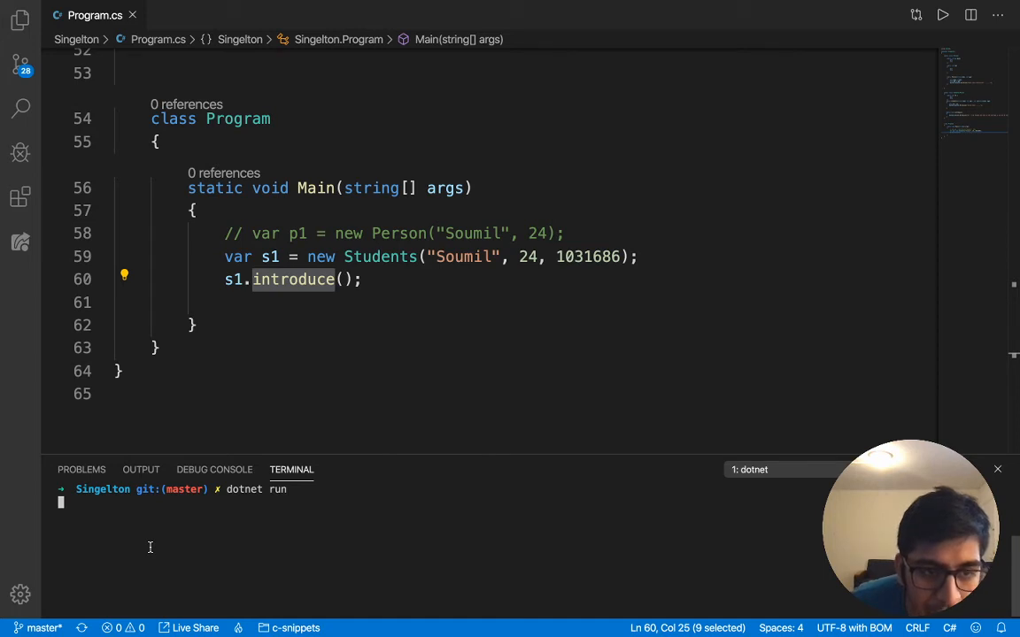
key(Return)
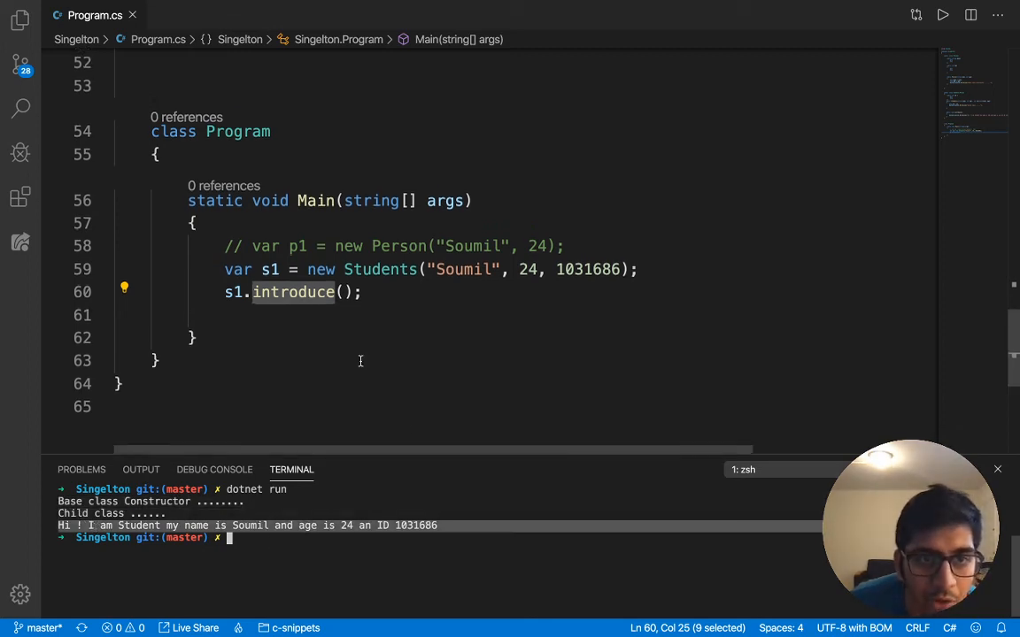
scroll(up, 3)
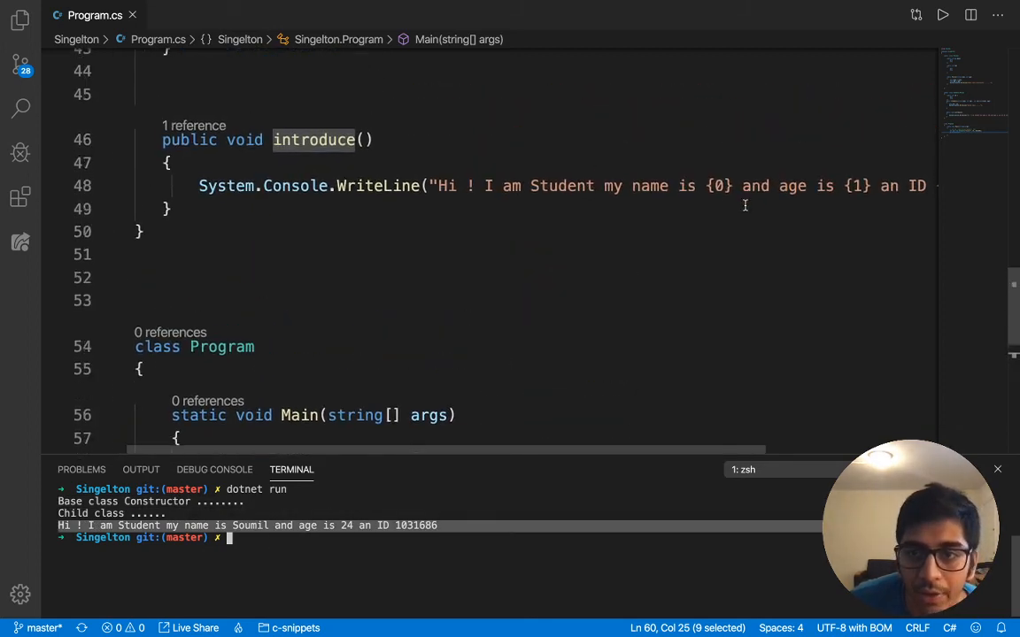